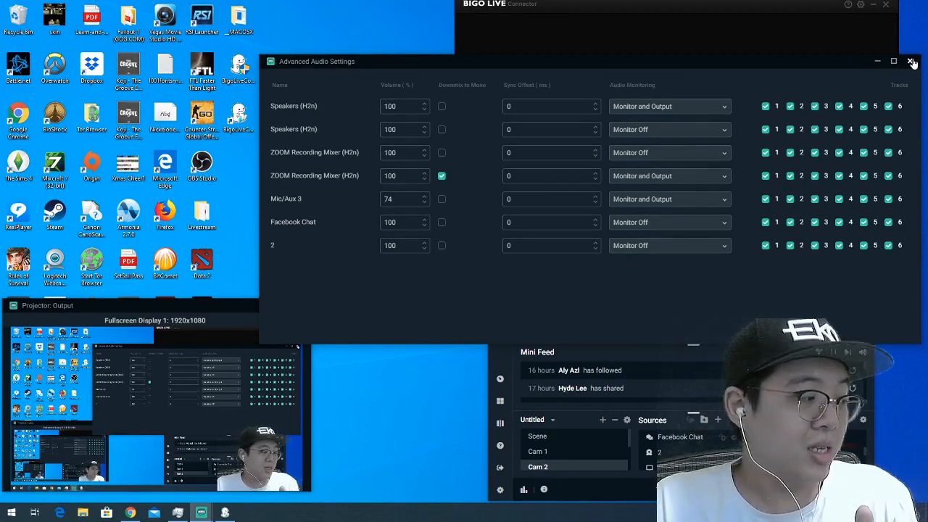
Close Advanced Audio Settings and set BIGO LIVE Connector's Game Capture source to the Projector: Output window
left_click(912, 61)
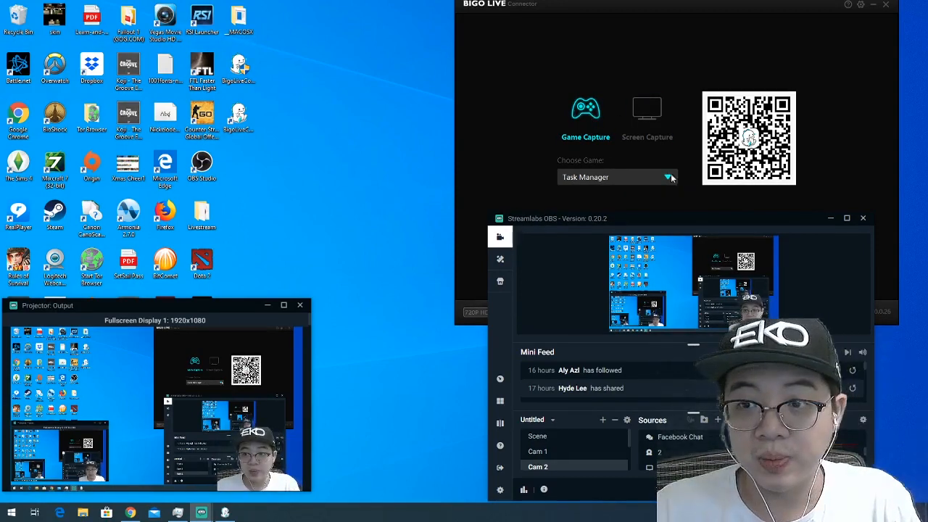
left_click(666, 177)
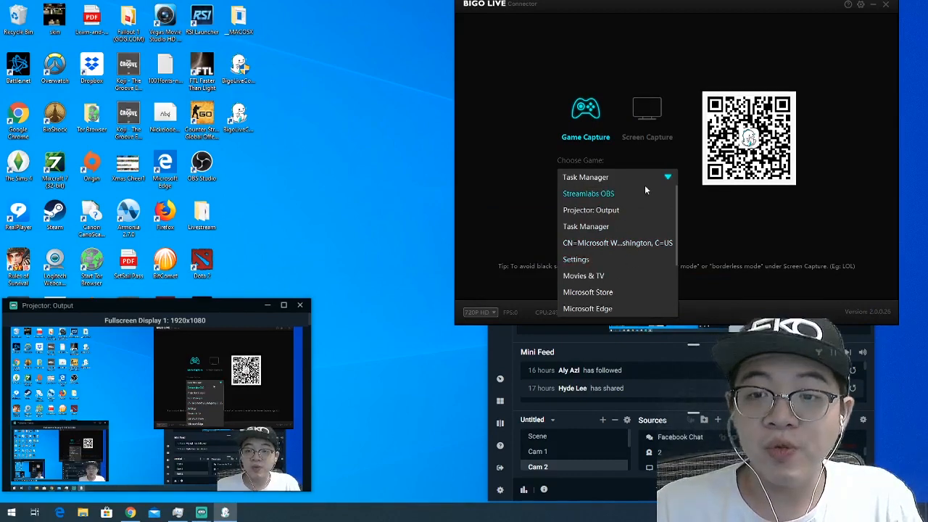
left_click(590, 208)
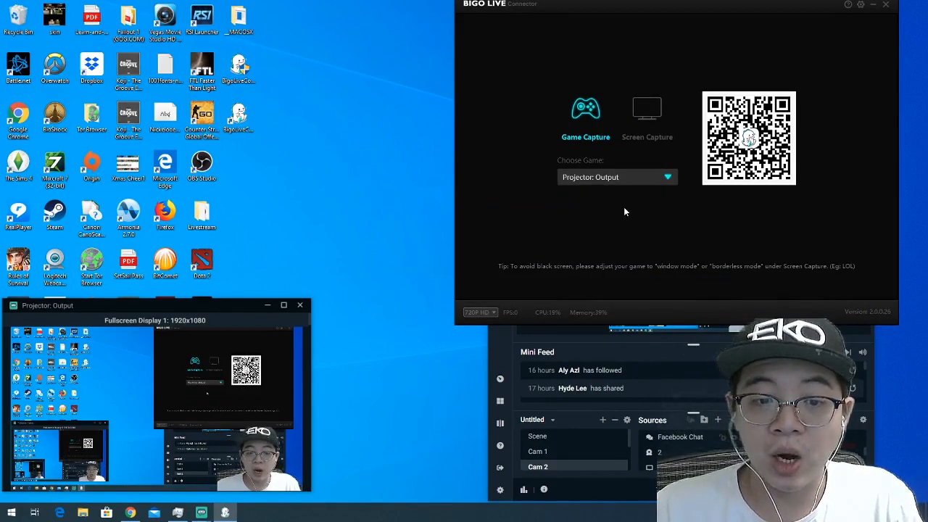